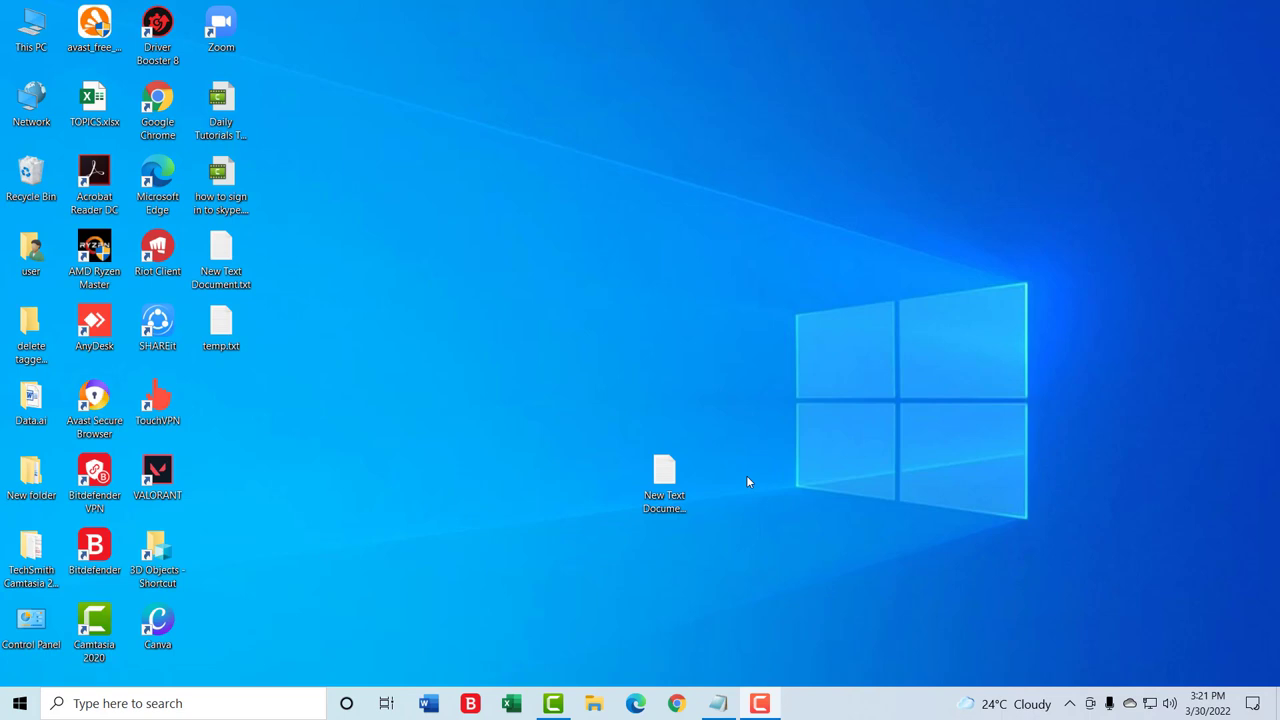
mouse_move(748, 464)
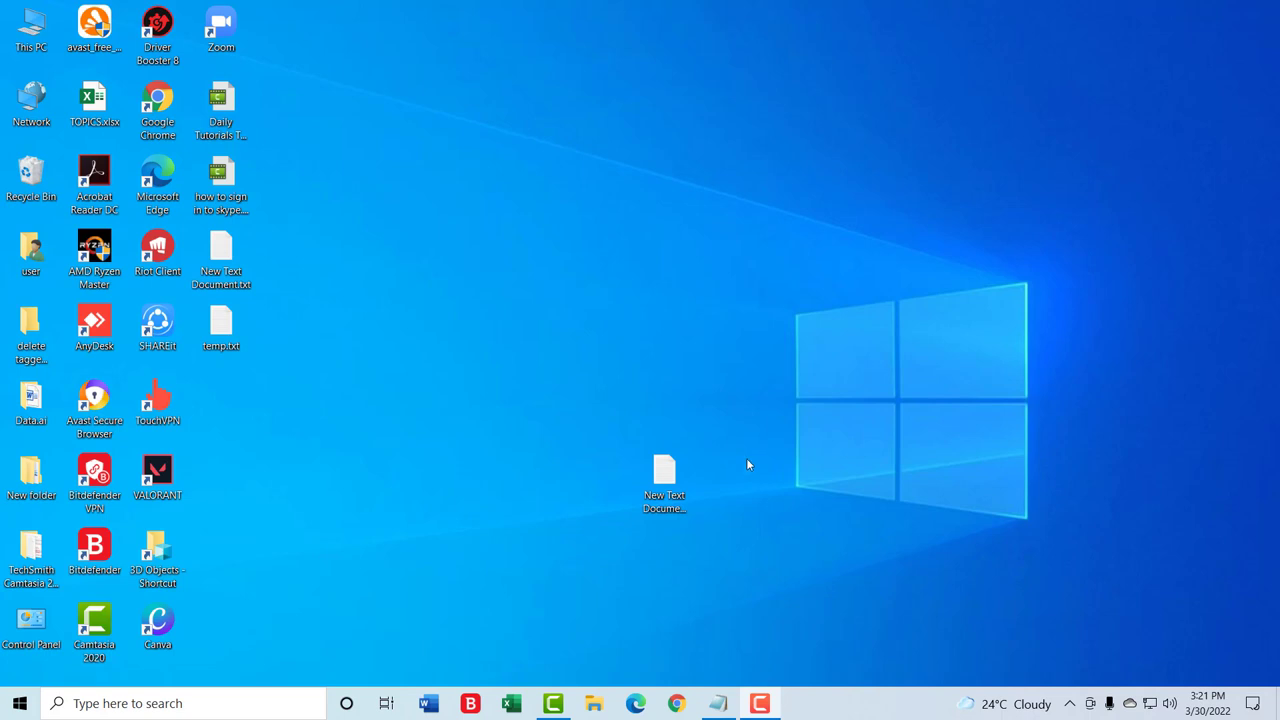
mouse_move(660, 640)
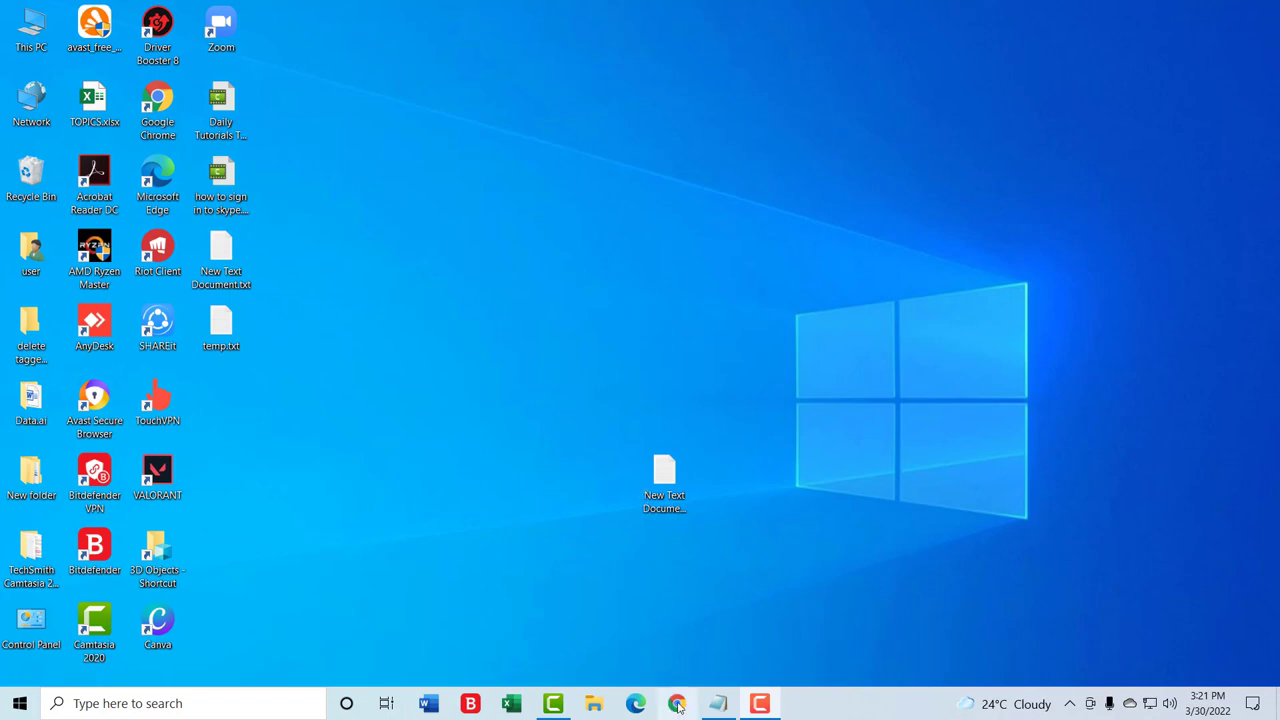
Launch Chrome and search 'bankwest bank' to reach the Bankwest personal banking homepage
left_click(676, 704)
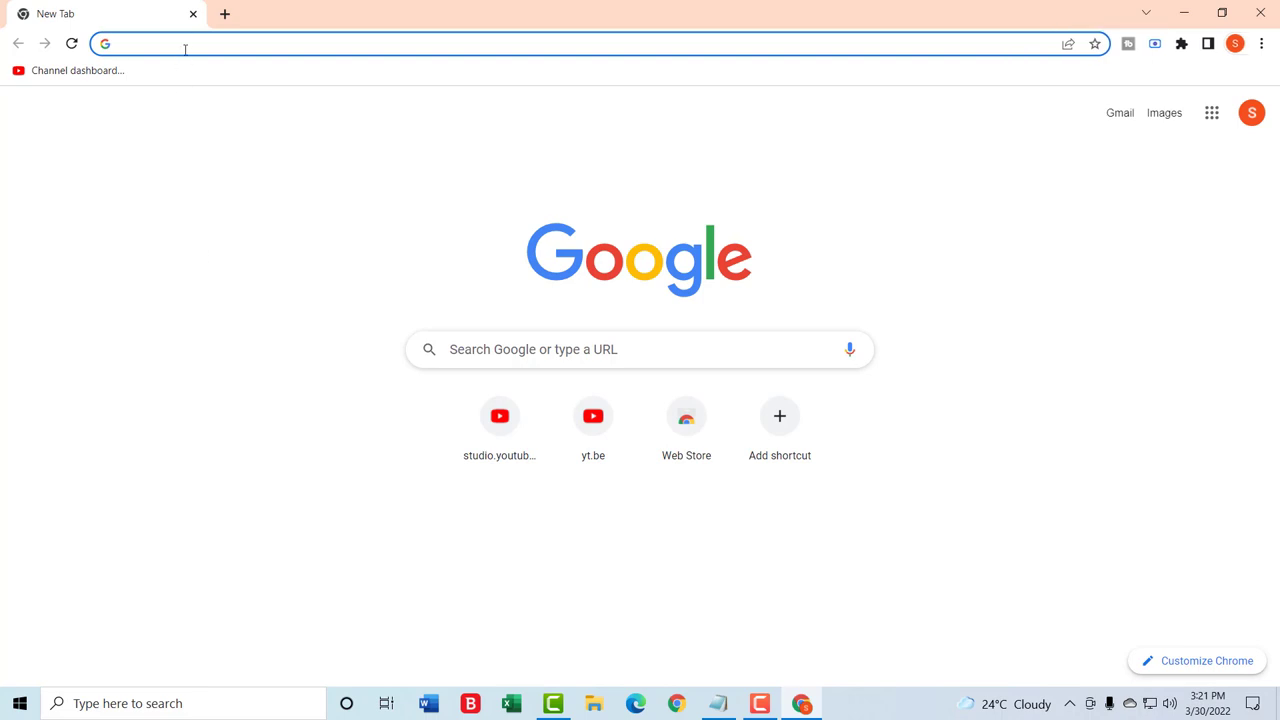
type("bankwest bank")
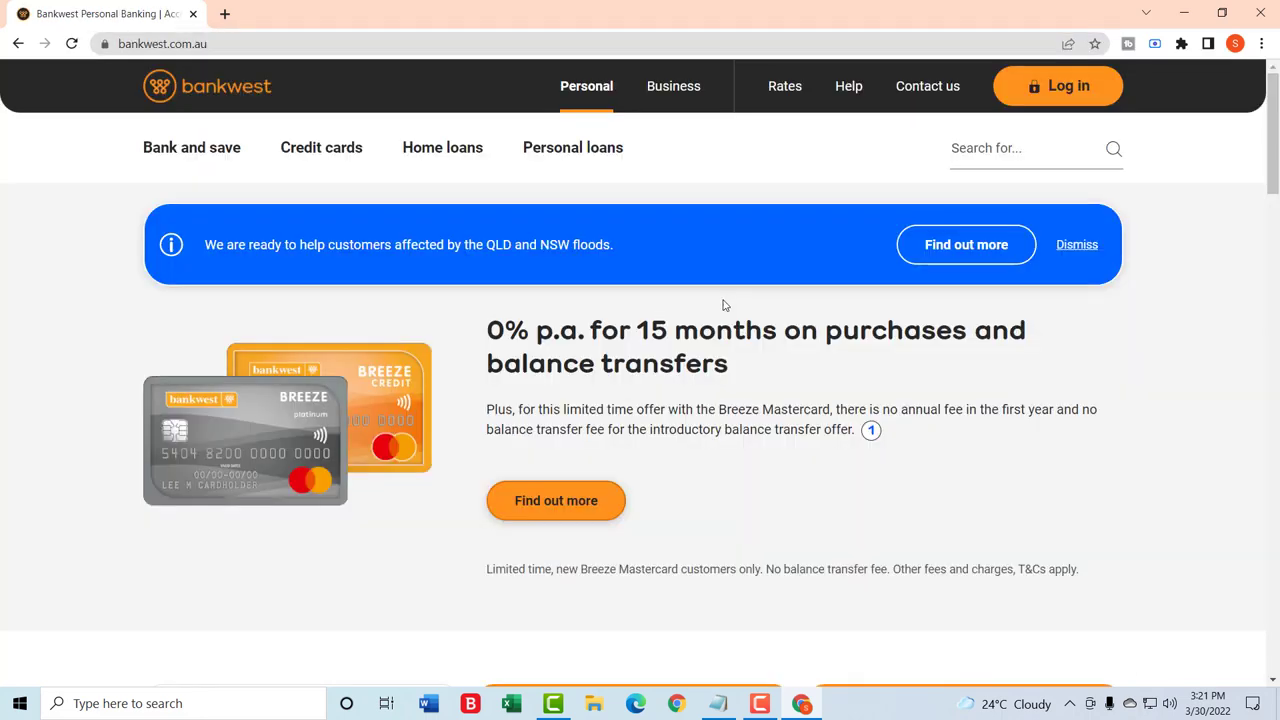
mouse_move(1176, 382)
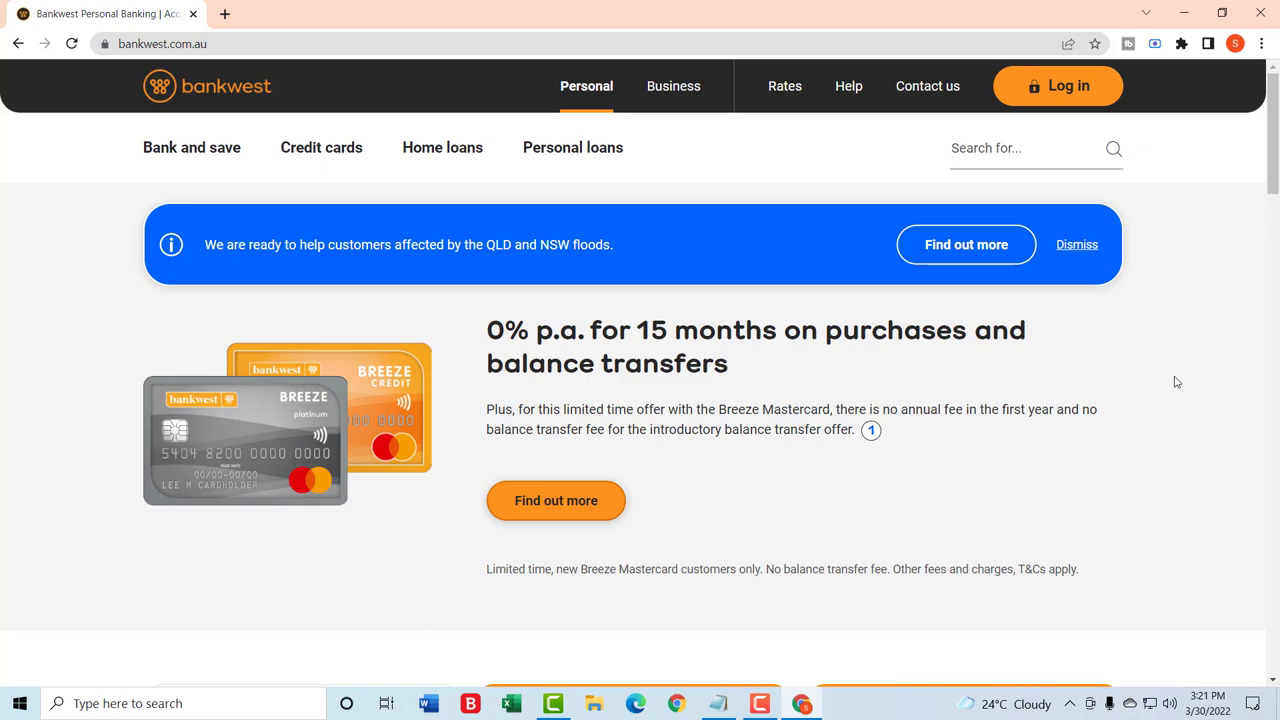
Expand the Log in dropdown listing Personal, Business, Broker and other login options
left_click(1056, 84)
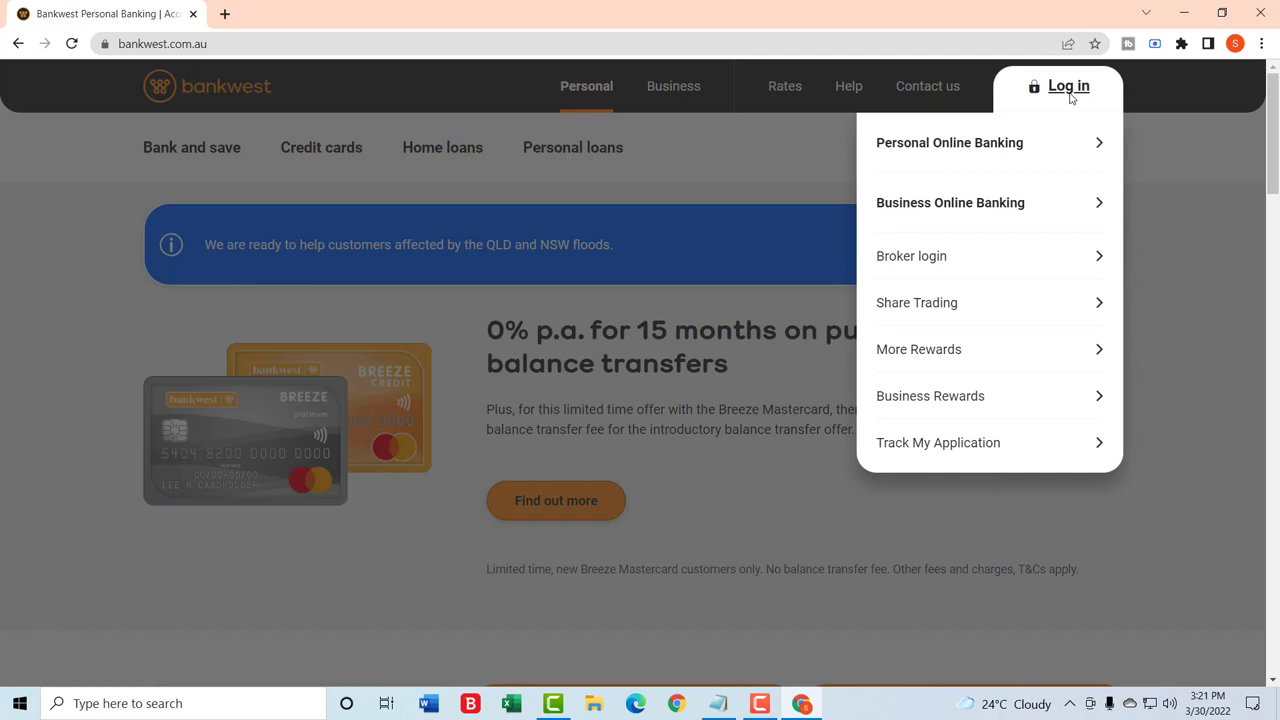
mouse_move(1072, 96)
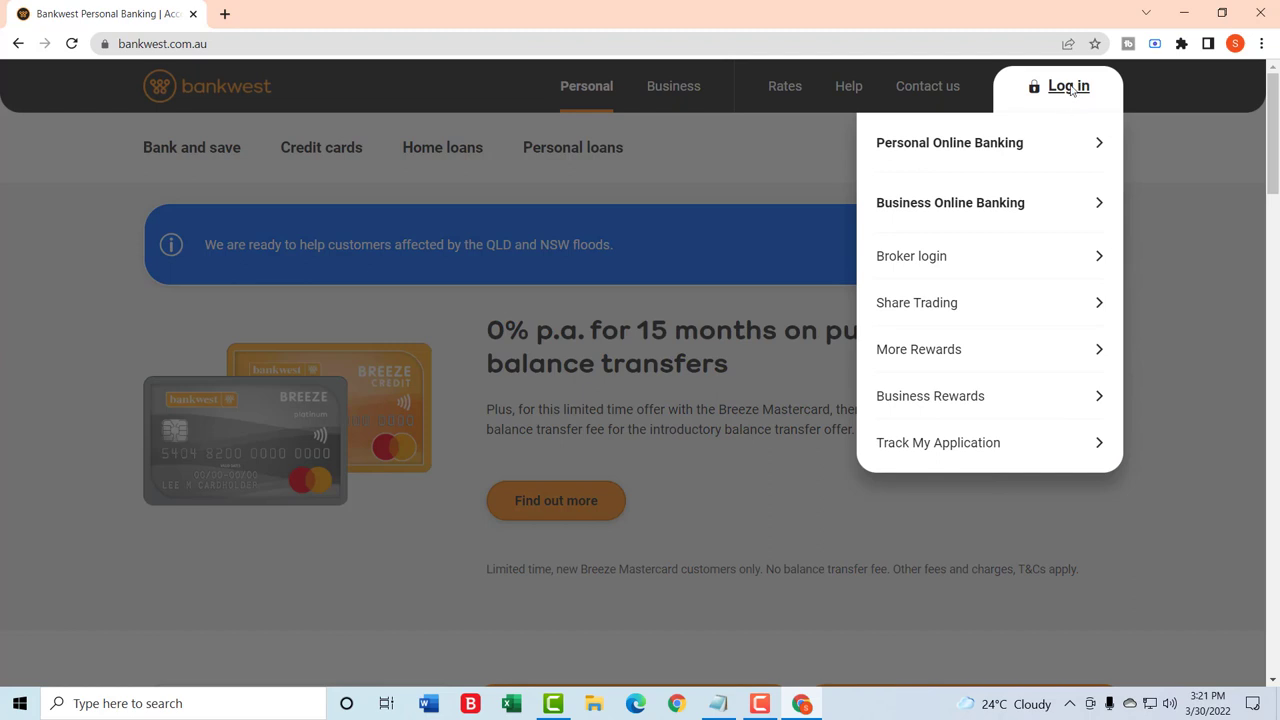
mouse_move(948, 142)
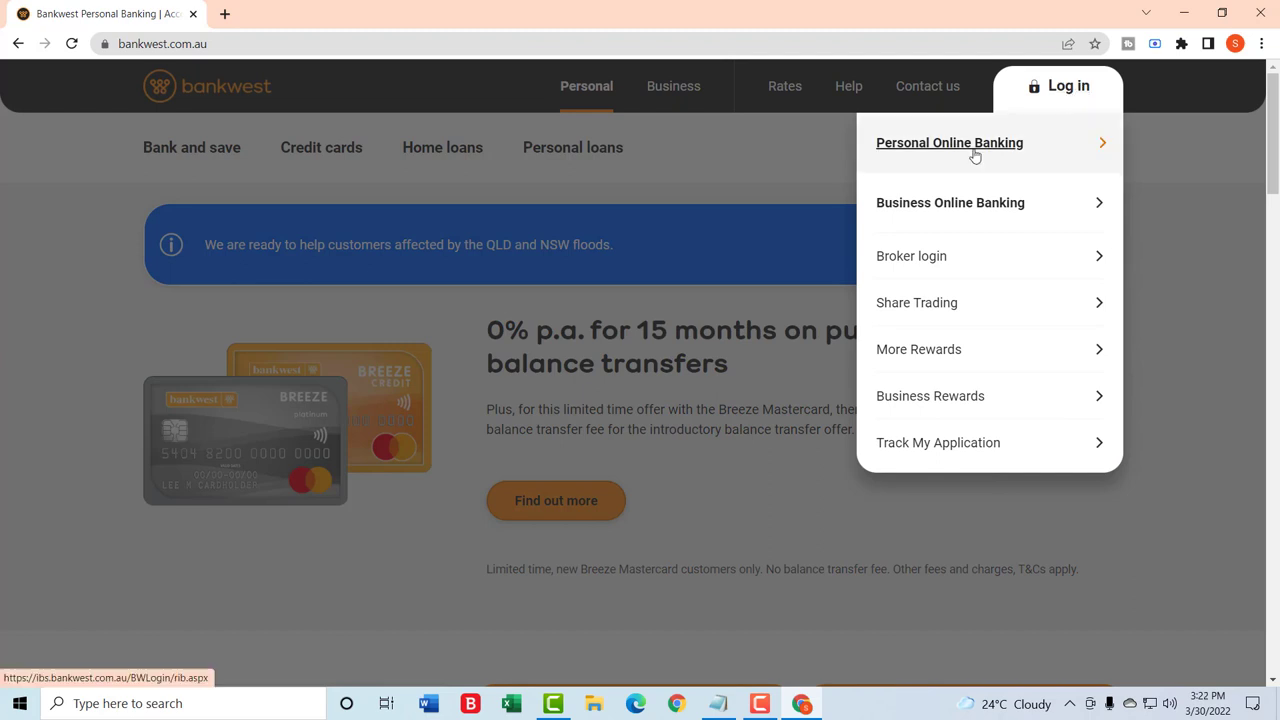
Go to Personal Online Banking so the PAN and password login form is ready
left_click(948, 142)
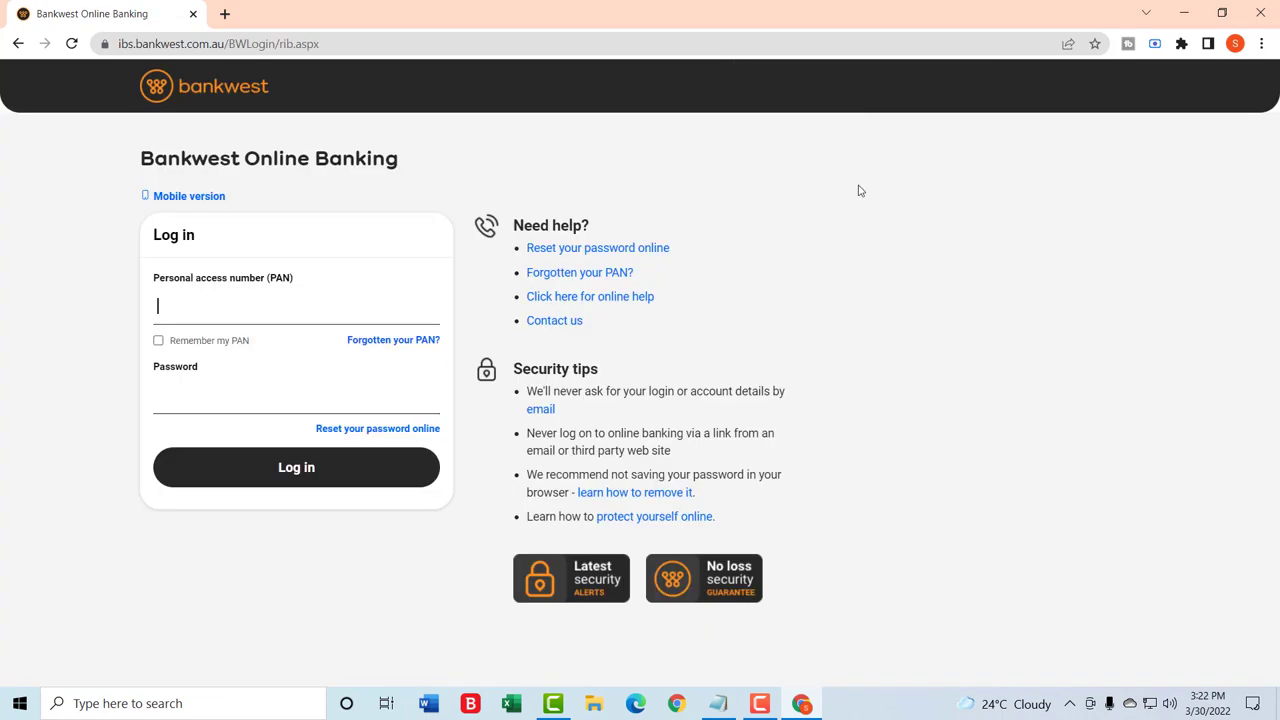
mouse_move(232, 270)
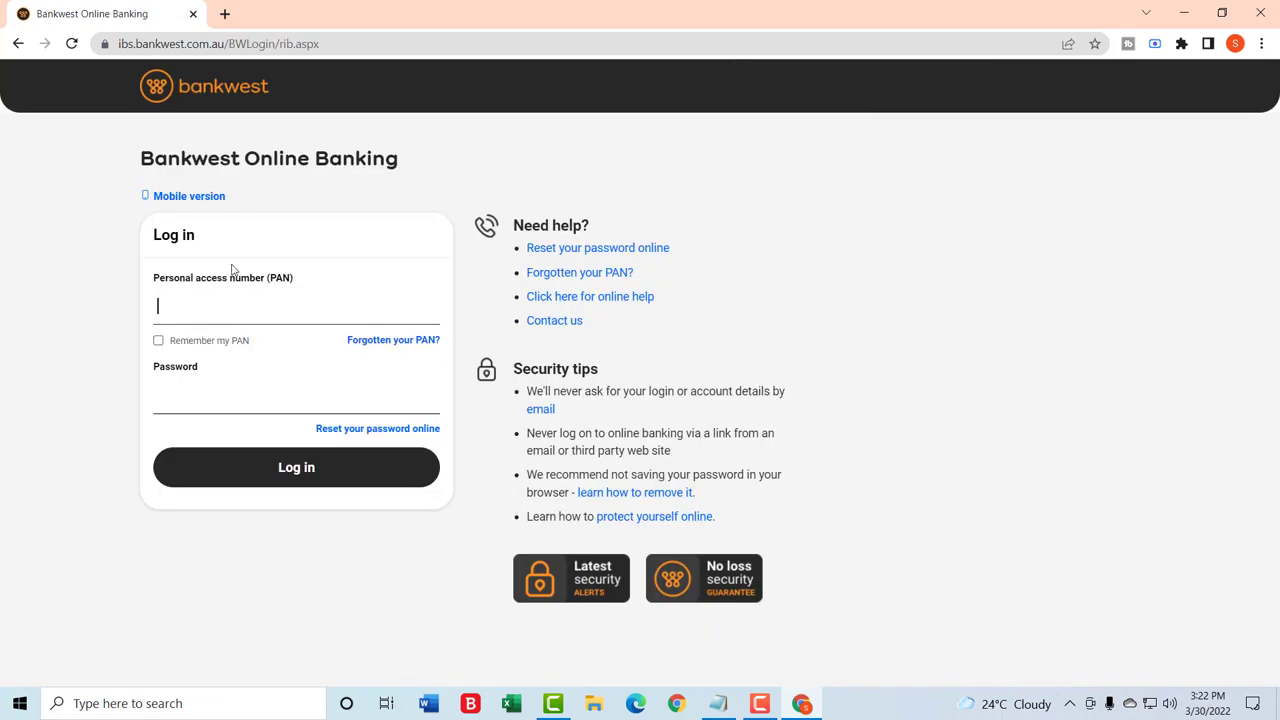
mouse_move(248, 292)
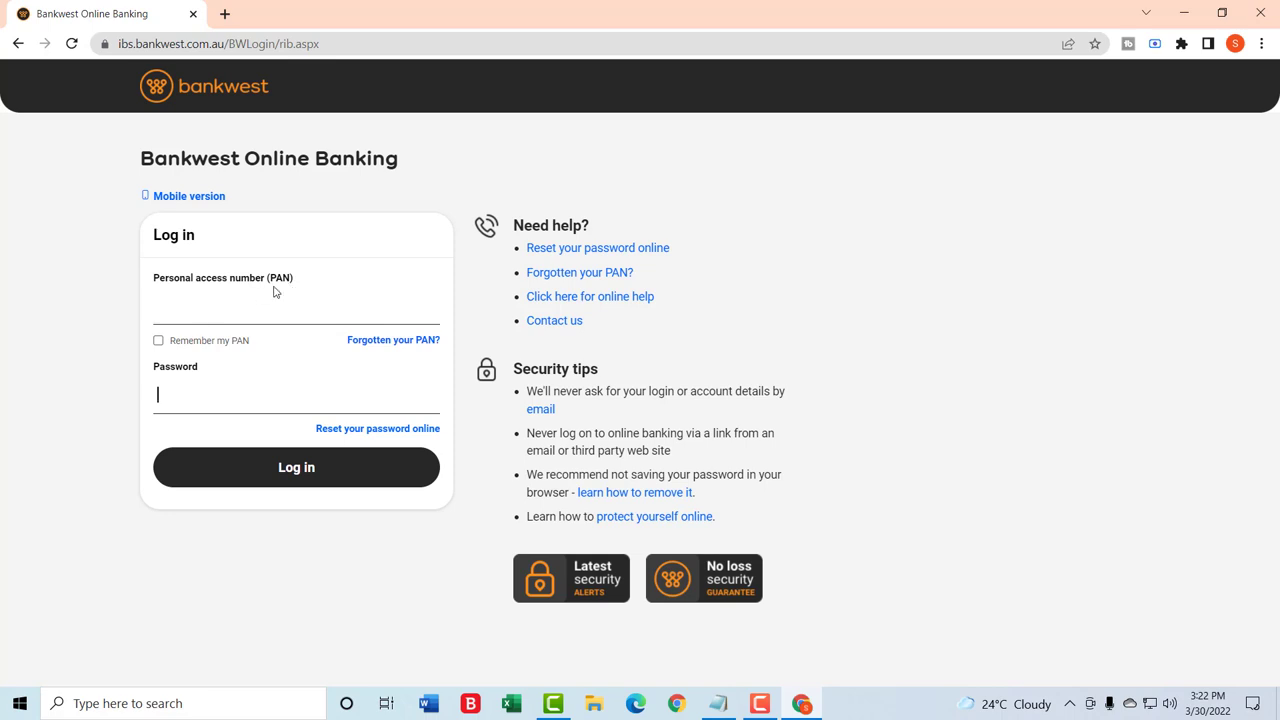
mouse_move(296, 468)
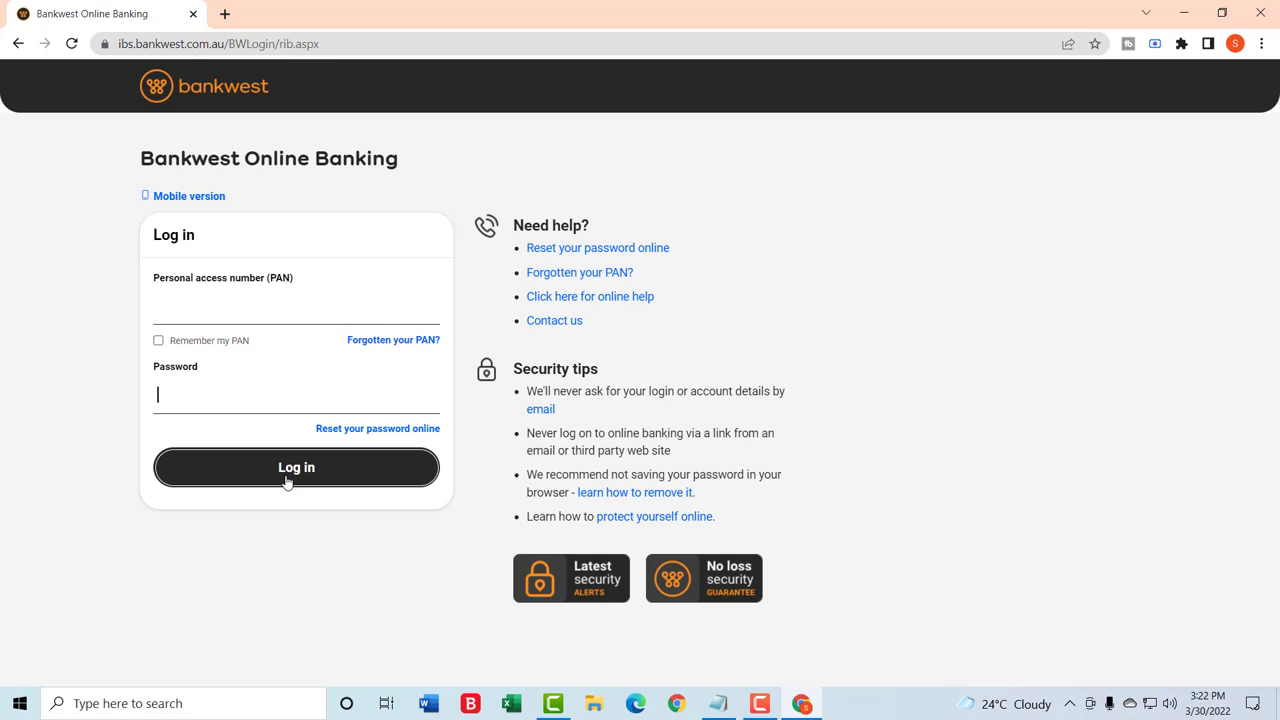
mouse_move(296, 468)
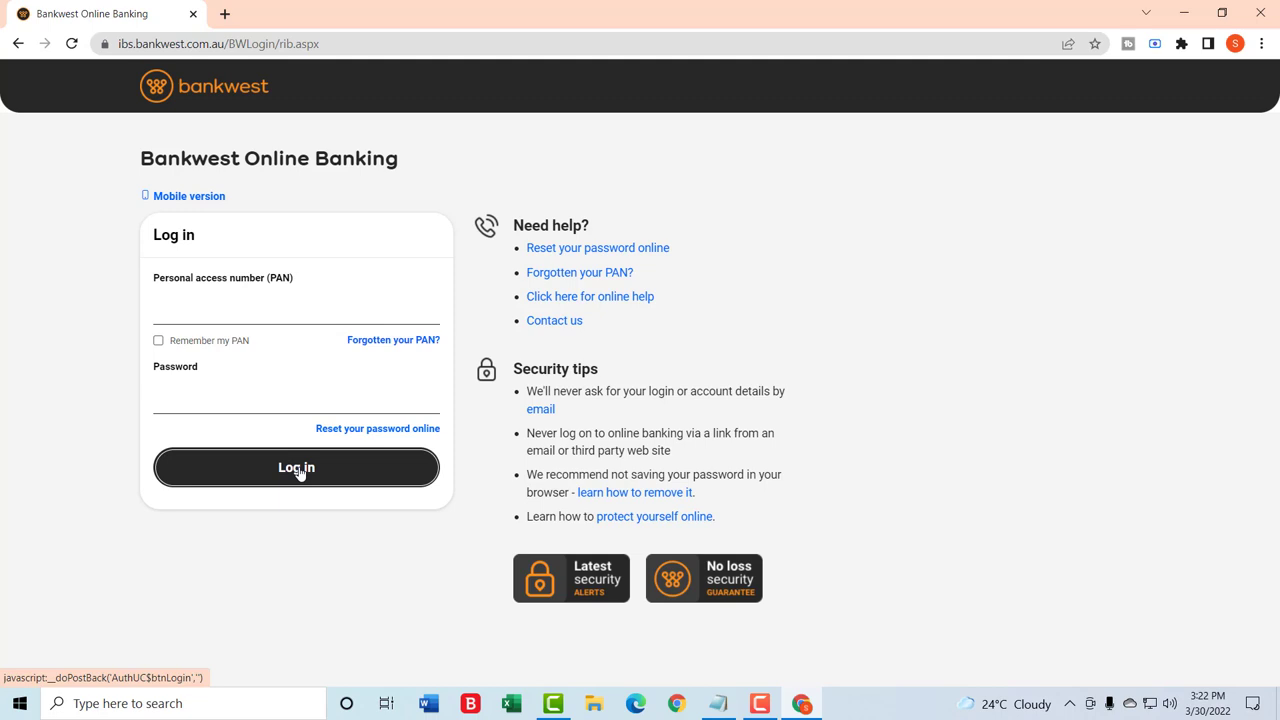
left_click(296, 392)
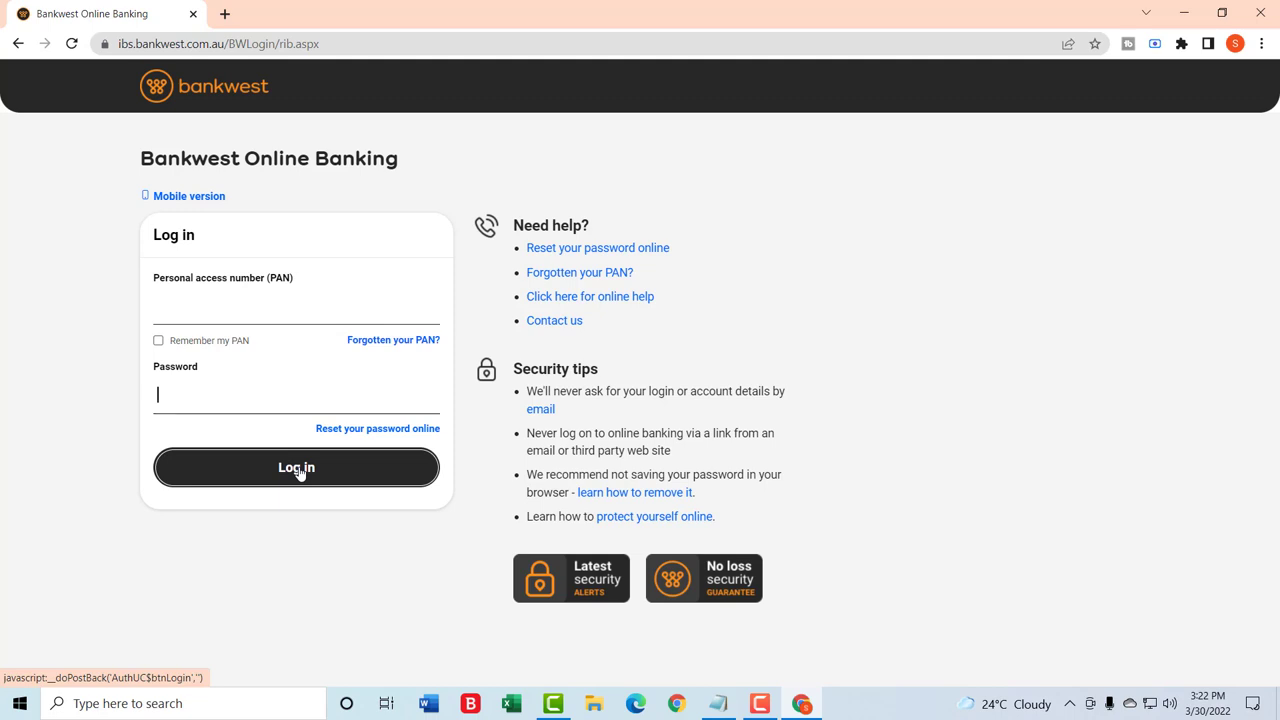